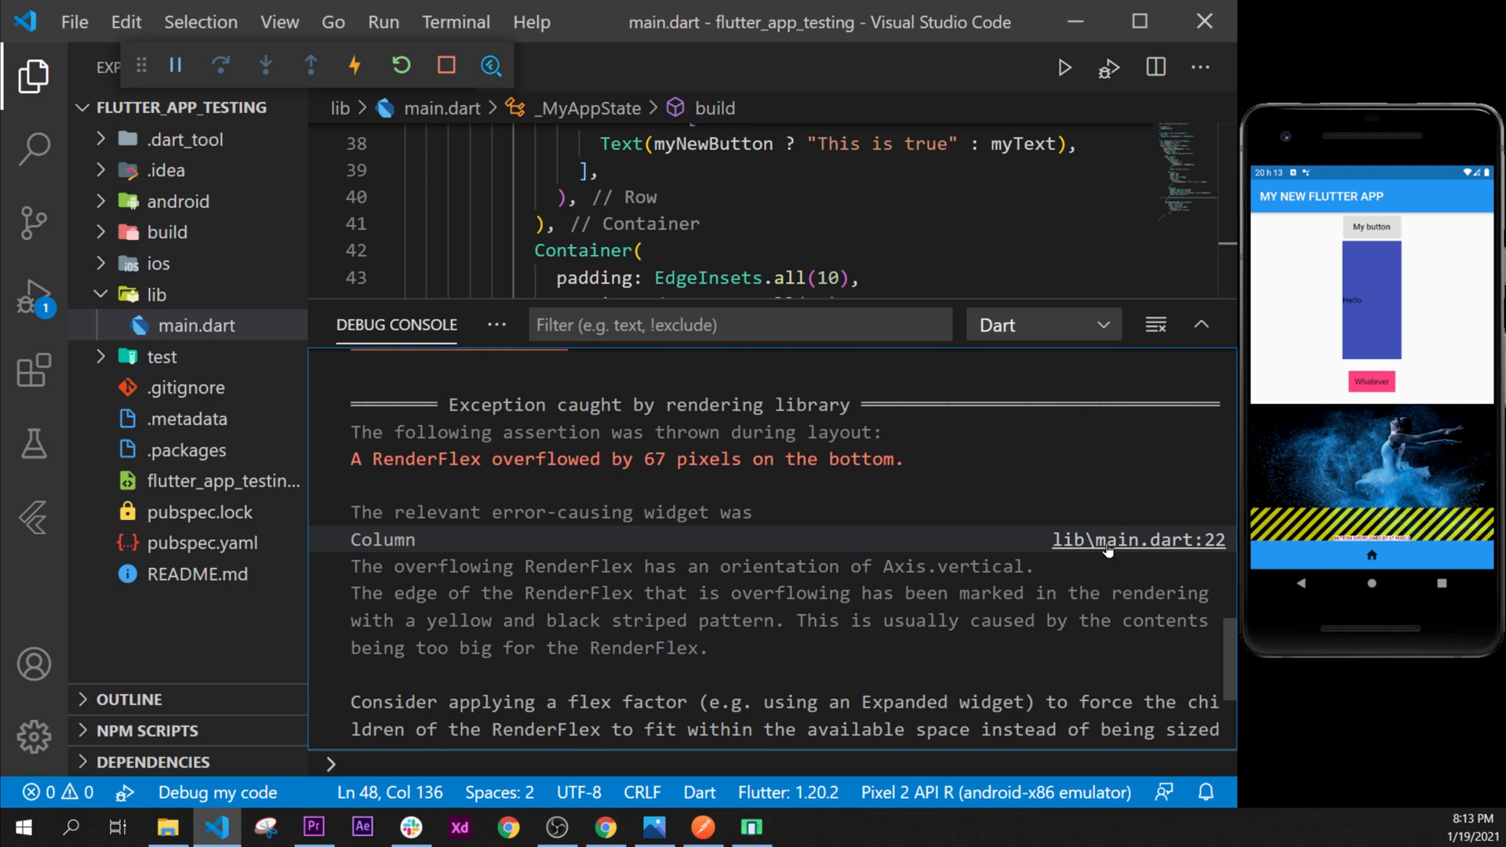
Step: Scroll the Debug Console to the RenderFlex overflow entry pointing at main.dart line 22
{"action": "scroll", "scroll_direction": "down", "scroll_amount": 3}
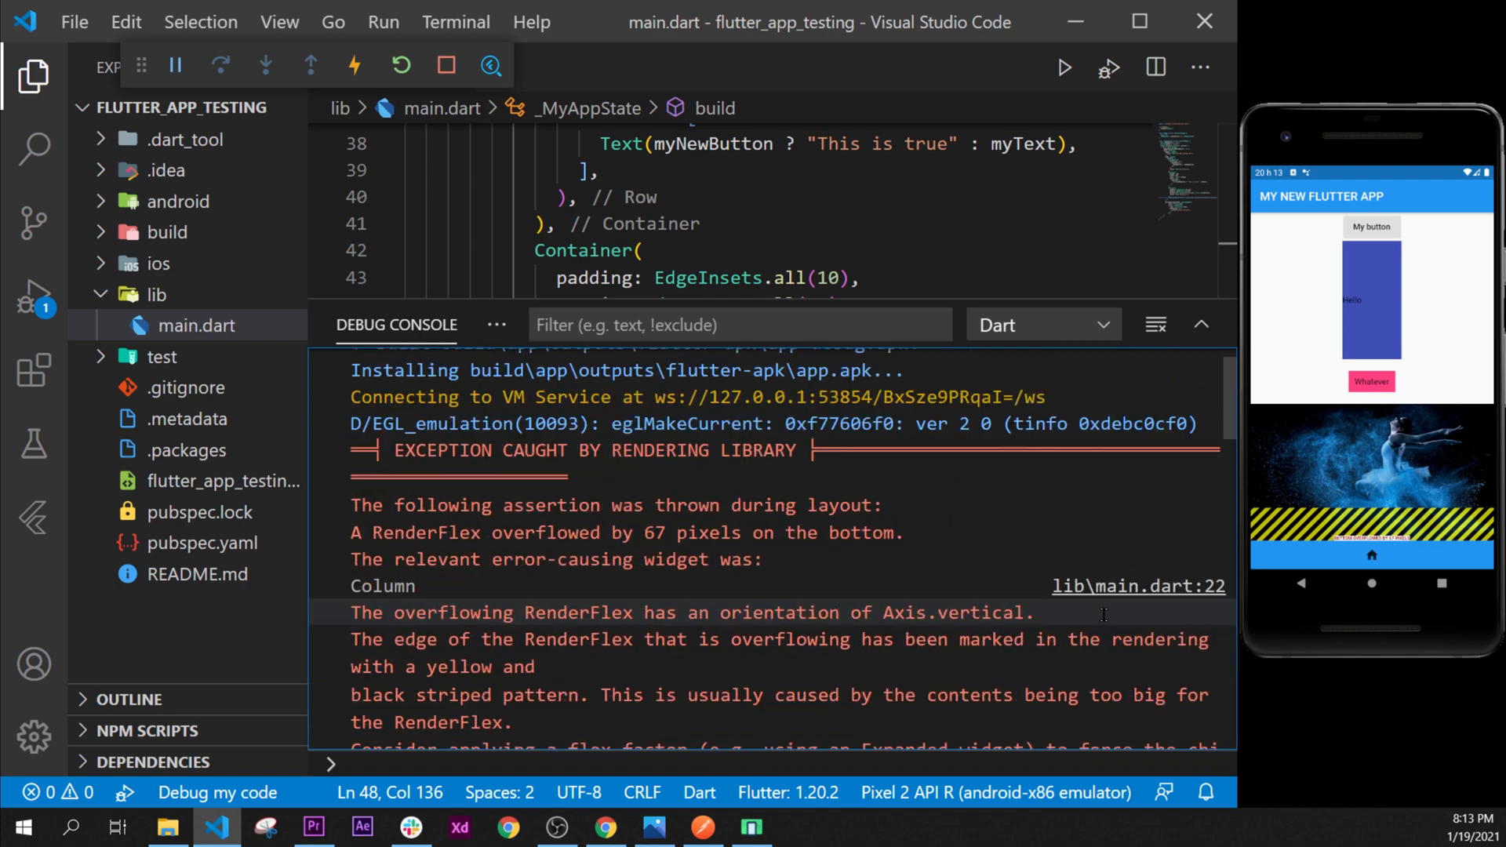
{"action": "mouse_move", "coordinate": [1140, 586]}
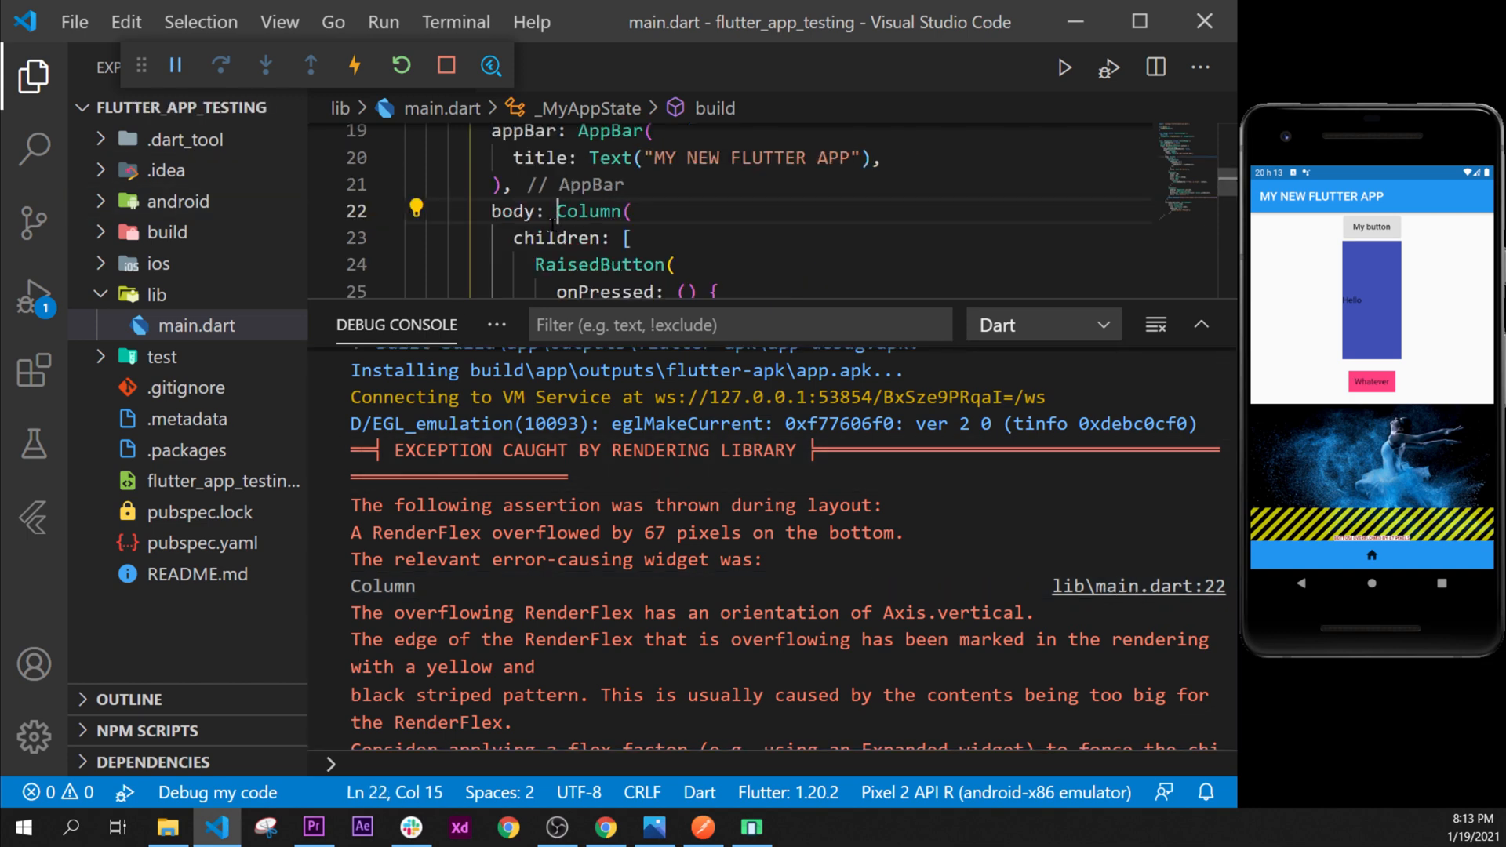
{"action": "double_click", "coordinate": [587, 210]}
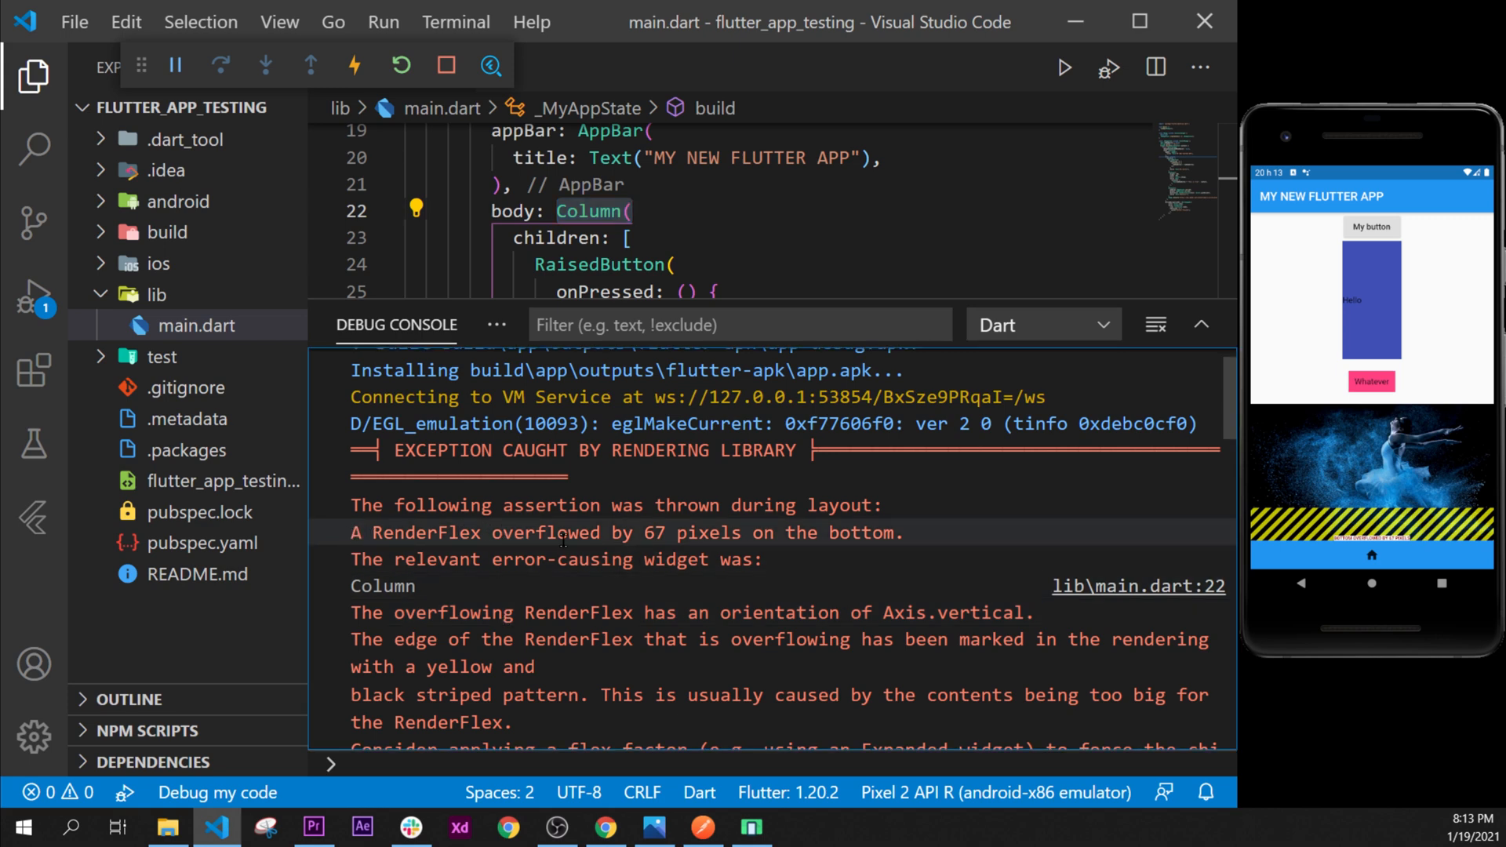
{"action": "double_click", "coordinate": [652, 532]}
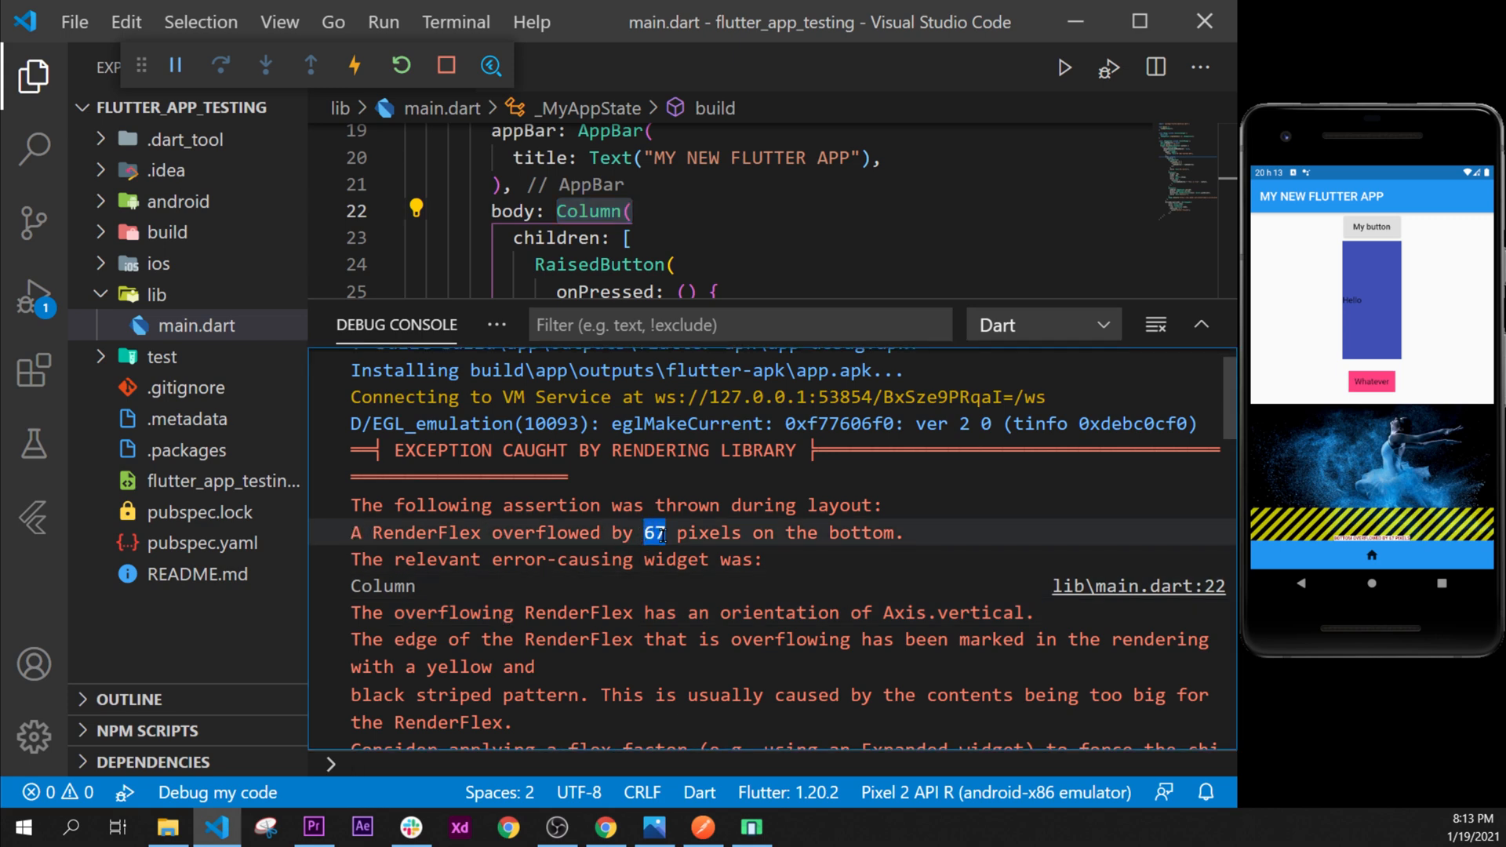
{"action": "left_click_drag", "start_coordinate": [656, 532], "coordinate": [898, 532]}
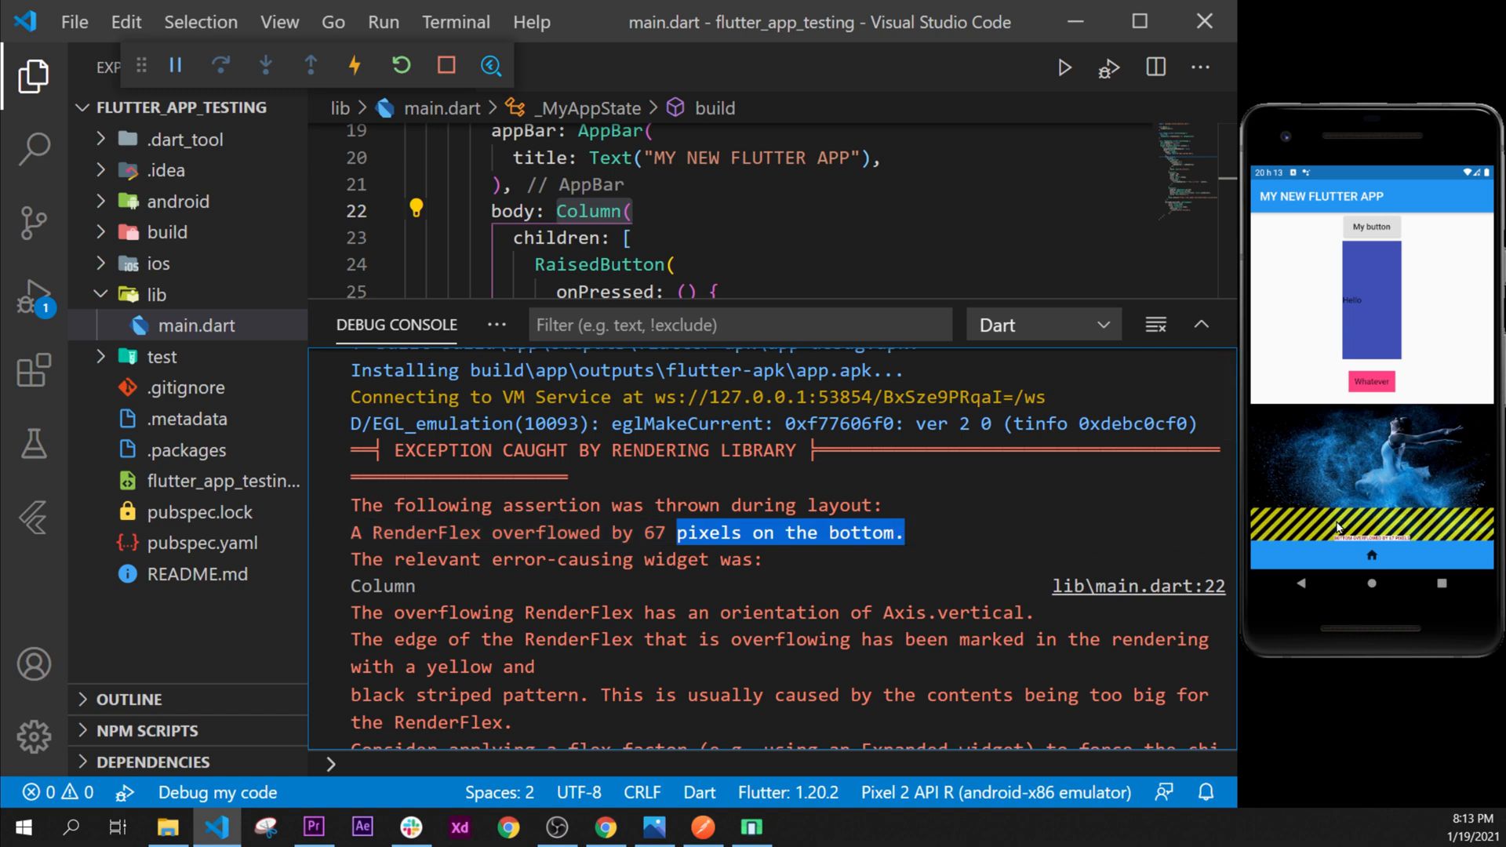
{"action": "mouse_move", "coordinate": [1375, 484]}
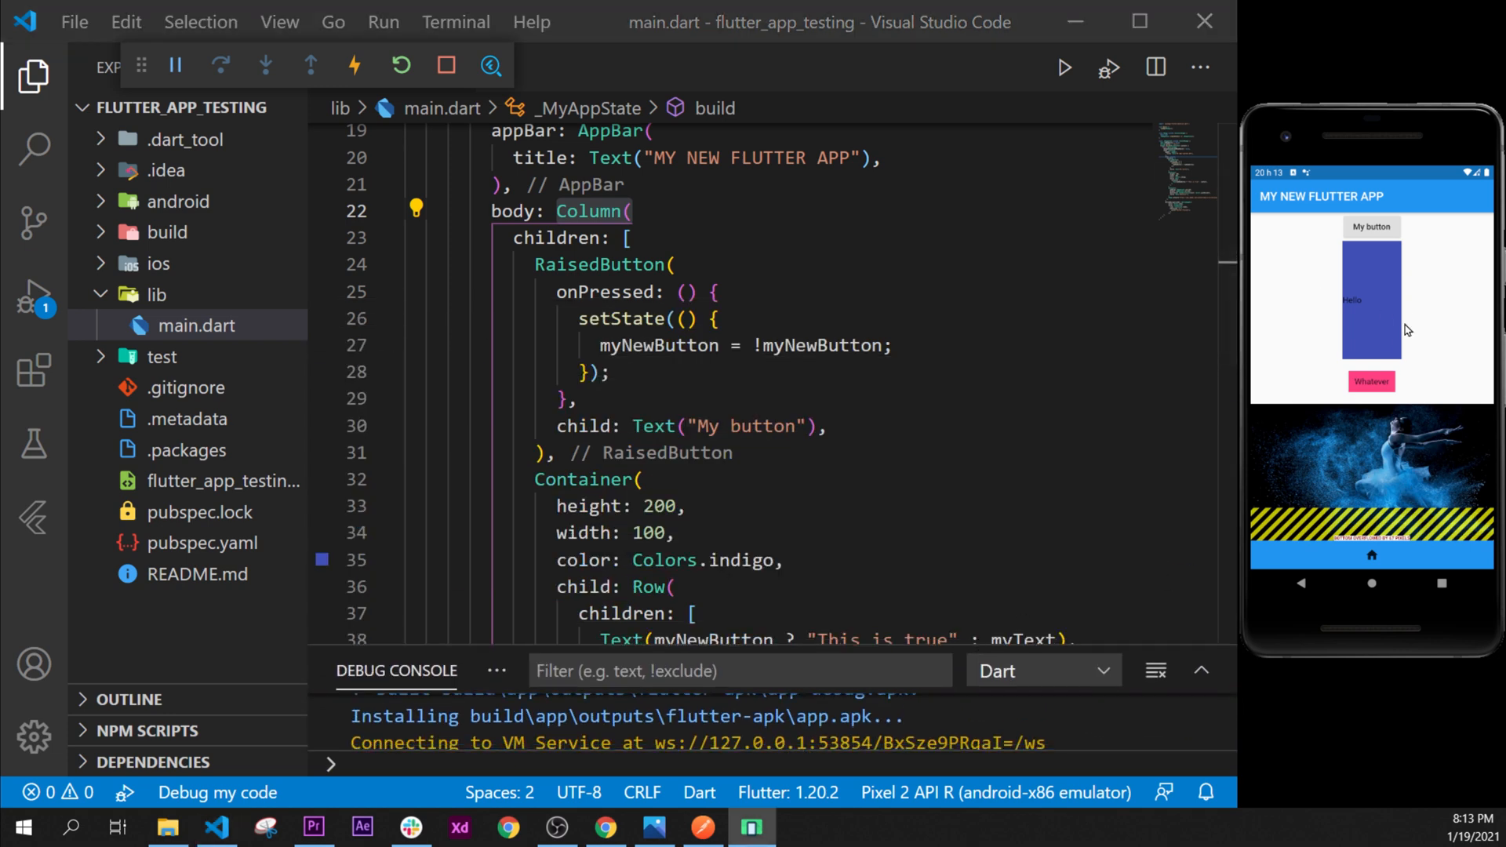
{"action": "mouse_move", "coordinate": [1374, 452]}
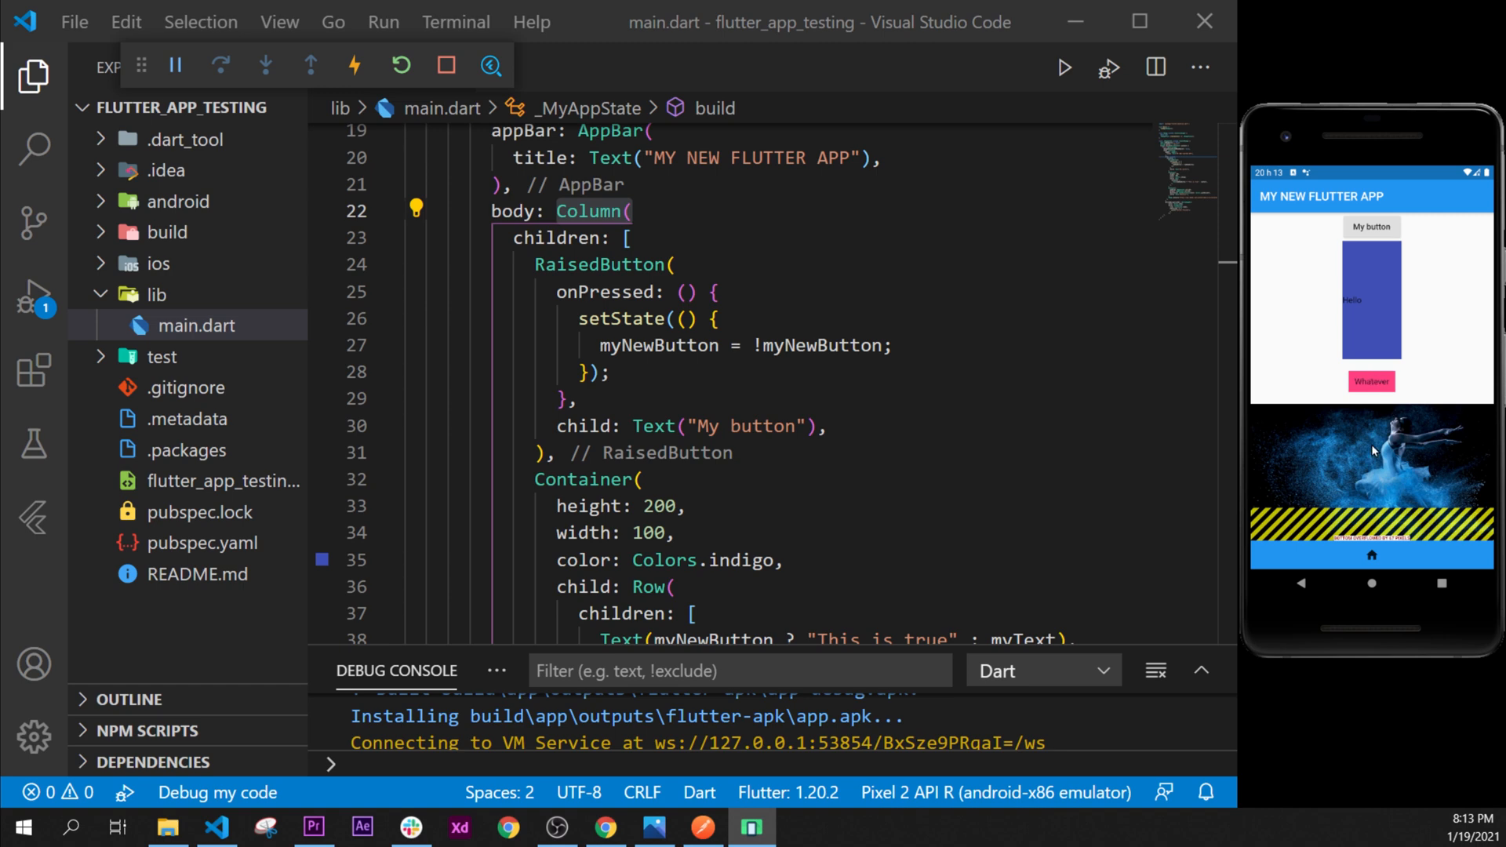
{"action": "mouse_move", "coordinate": [1376, 368]}
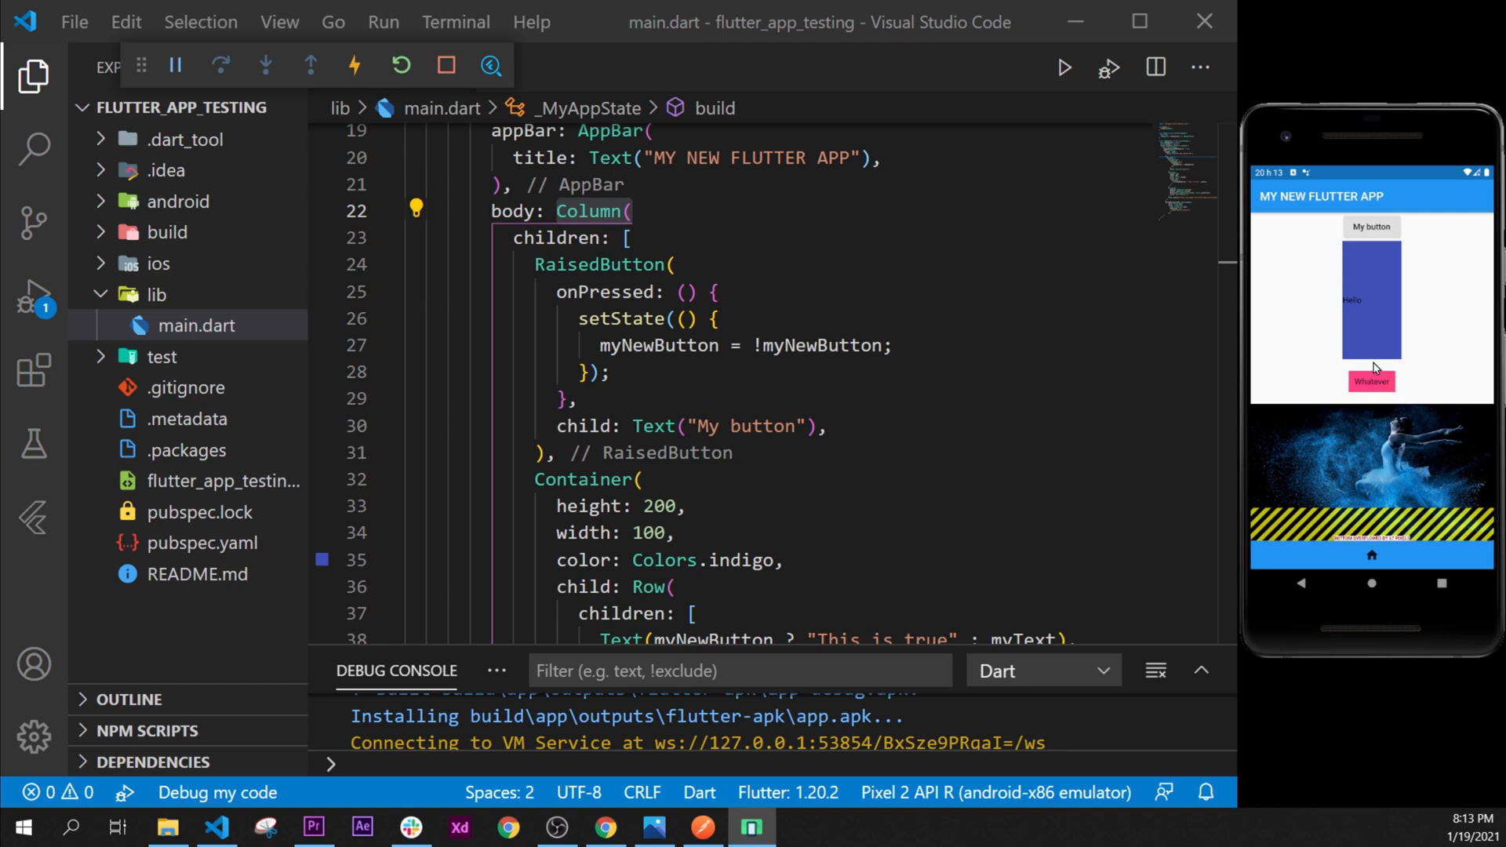
{"action": "mouse_move", "coordinate": [1371, 407]}
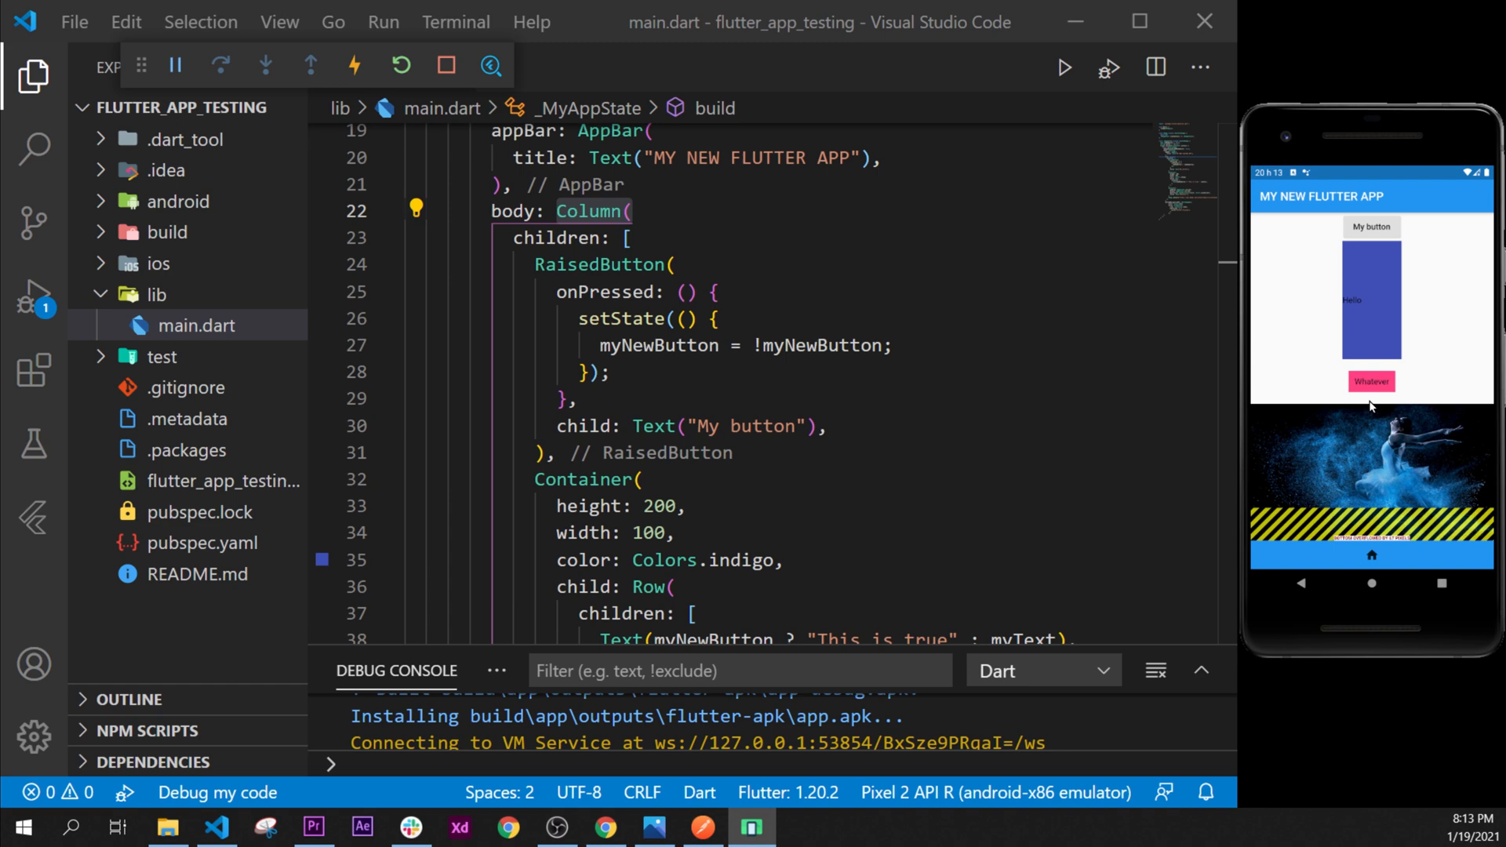
{"action": "mouse_move", "coordinate": [1384, 462]}
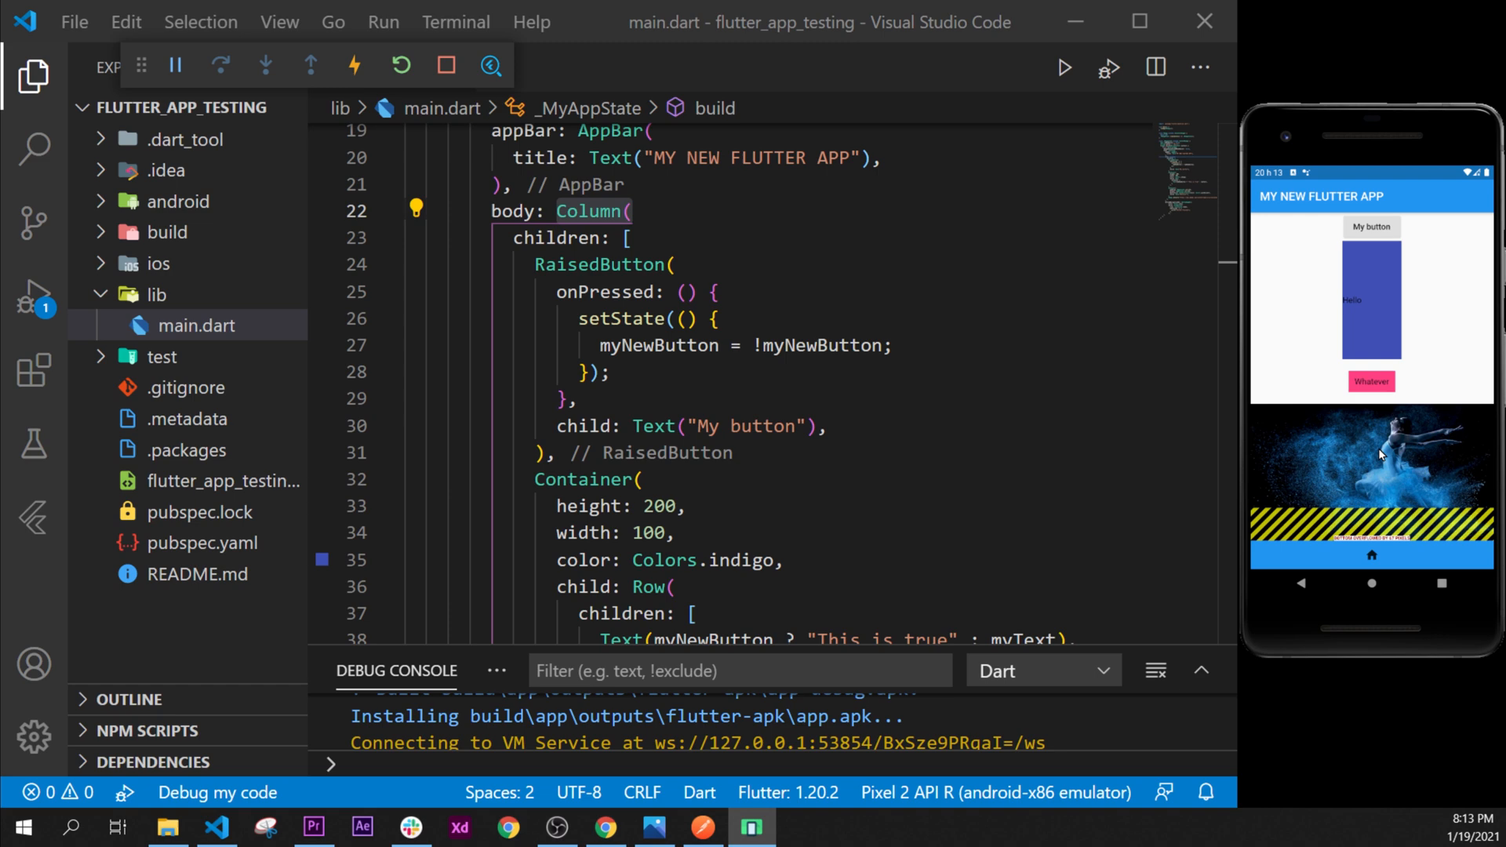
{"action": "mouse_move", "coordinate": [1029, 371]}
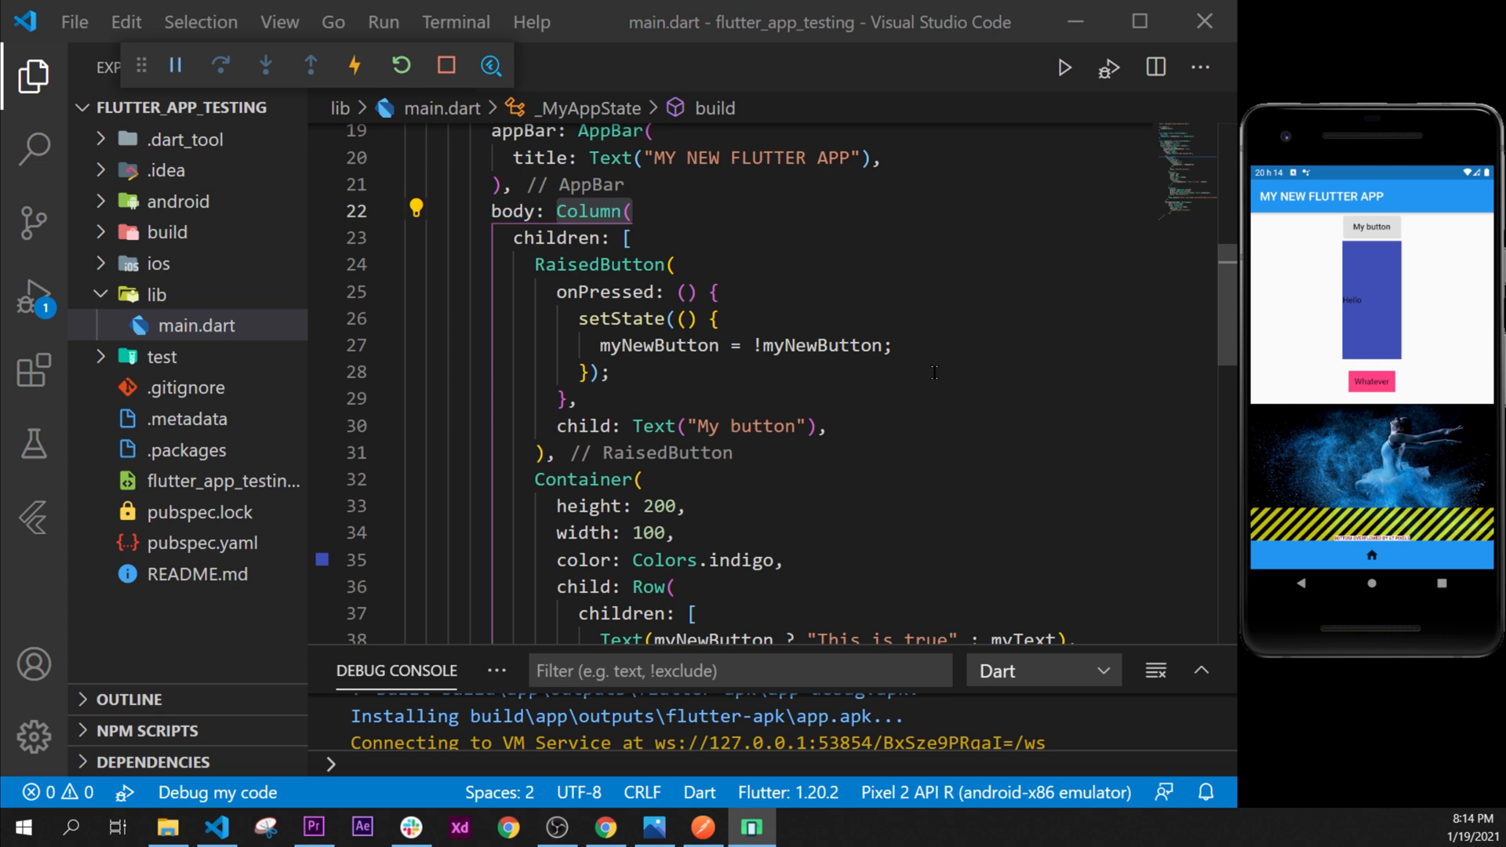
Step: Place the cursor on the Column widget at line 22 of main.dart
{"action": "left_click", "coordinate": [675, 266]}
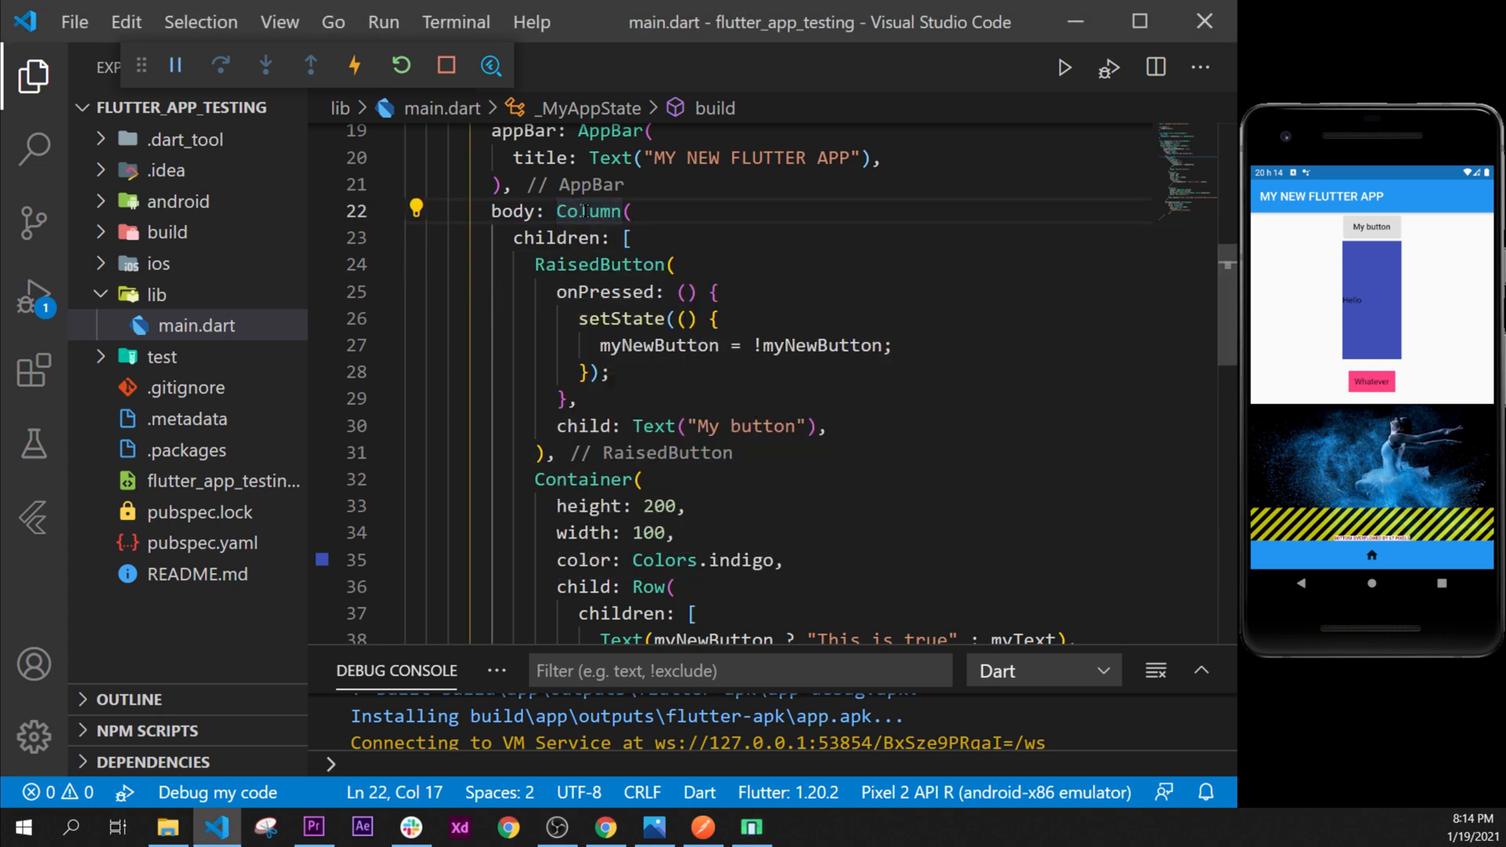
Step: Bring up the Refactor choices for the Column via its context menu
{"action": "right_click", "coordinate": [586, 211]}
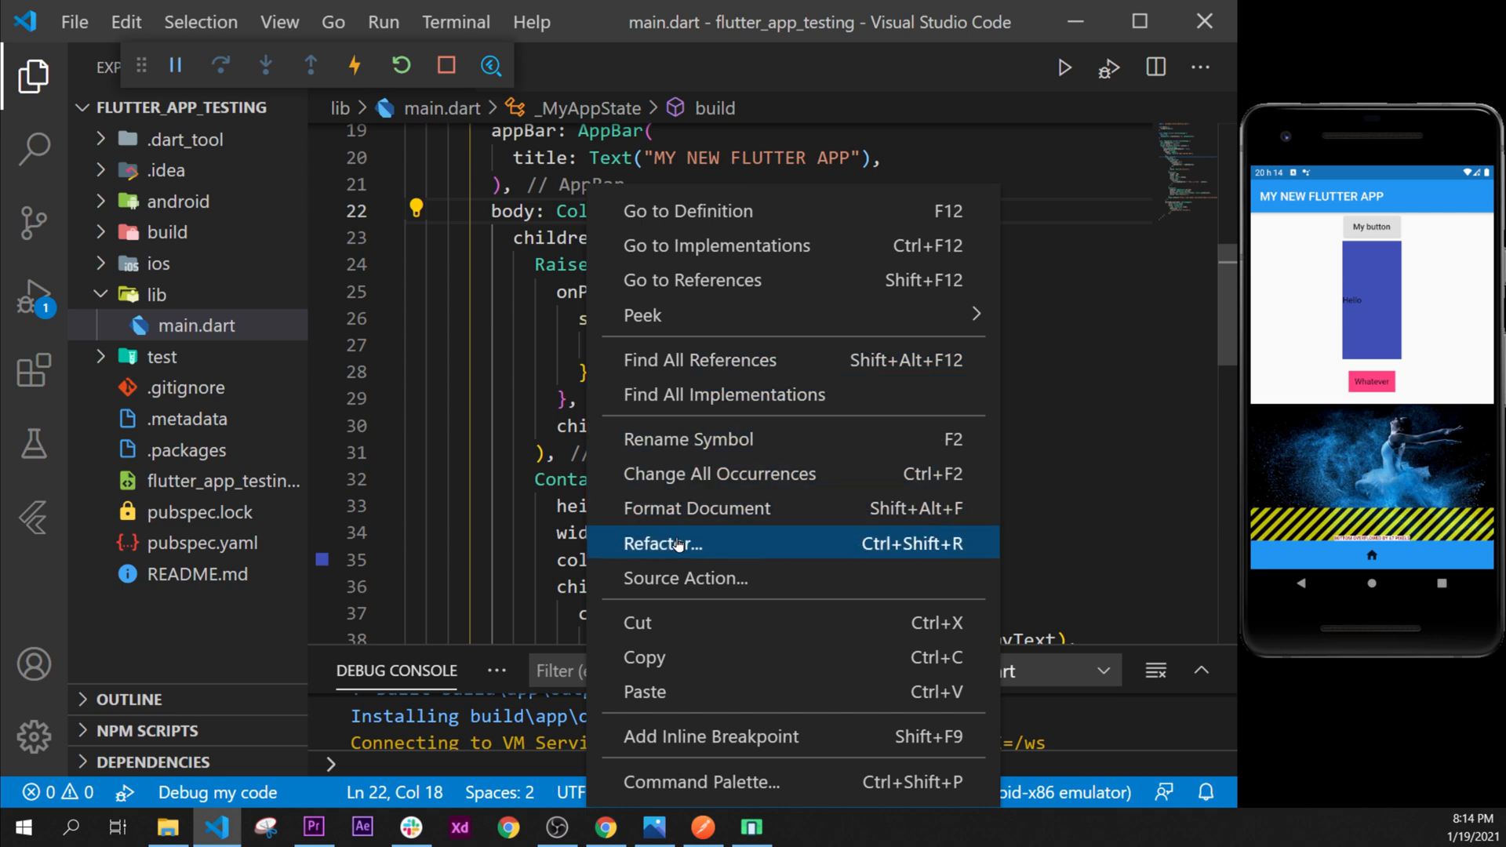
{"action": "mouse_move", "coordinate": [690, 545]}
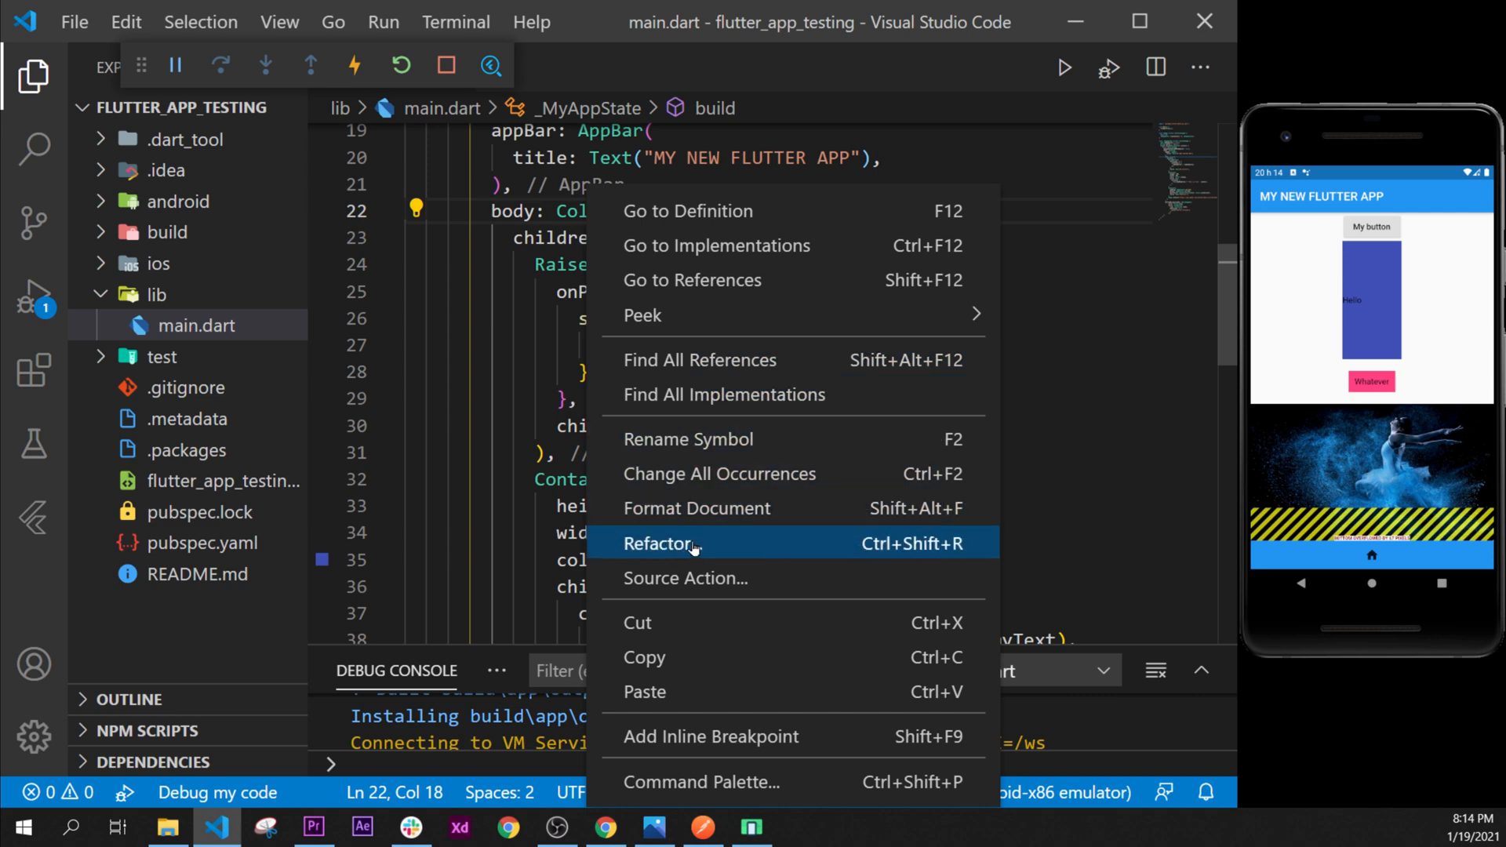
{"action": "left_click", "coordinate": [661, 545]}
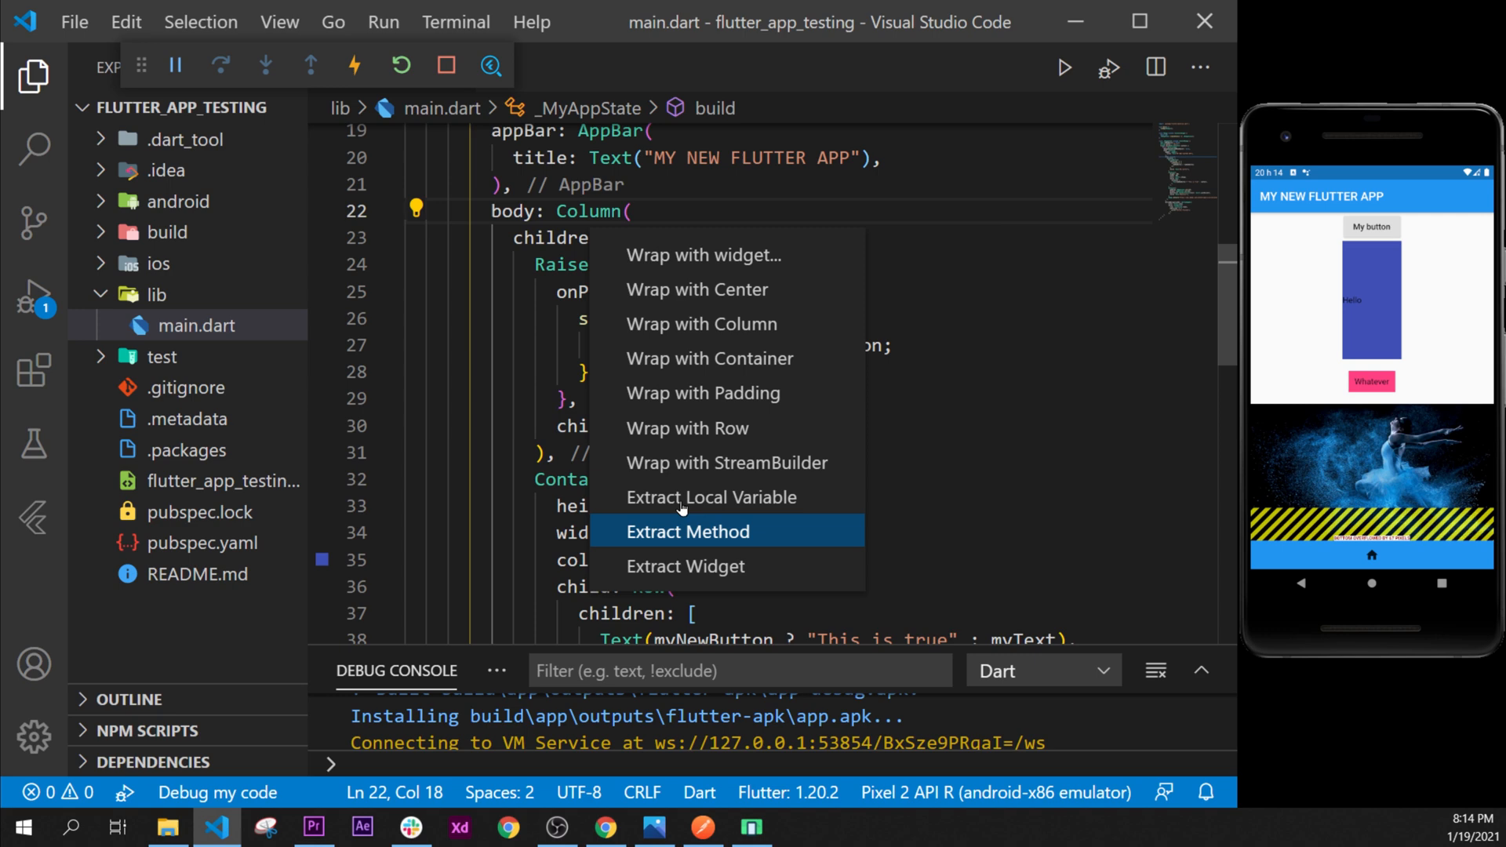
{"action": "mouse_move", "coordinate": [683, 254]}
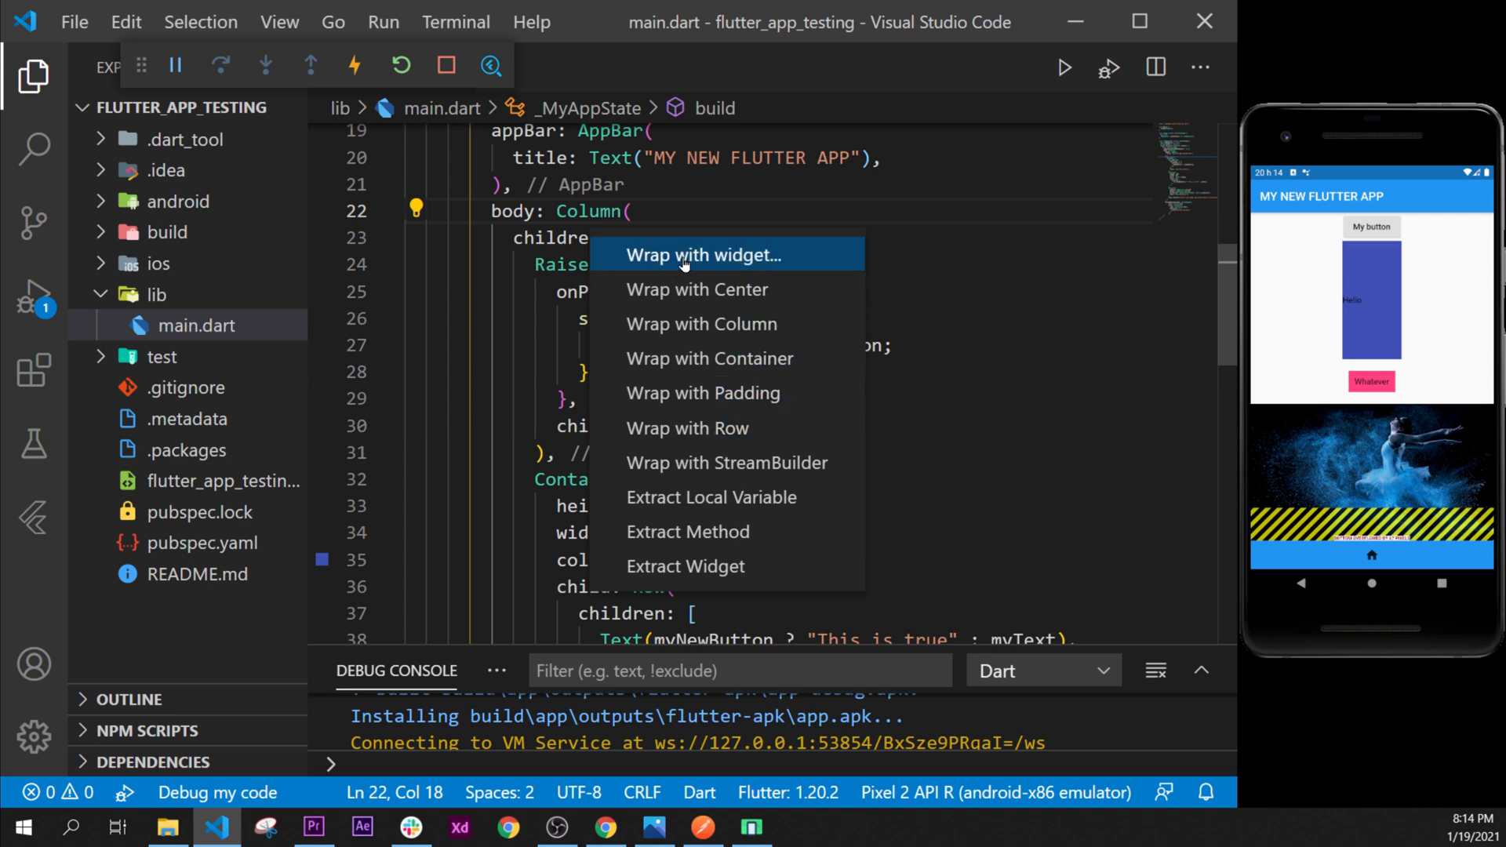
Step: Wrap the Column with a new widget and name it SingleChildScrollView
{"action": "left_click", "coordinate": [703, 254]}
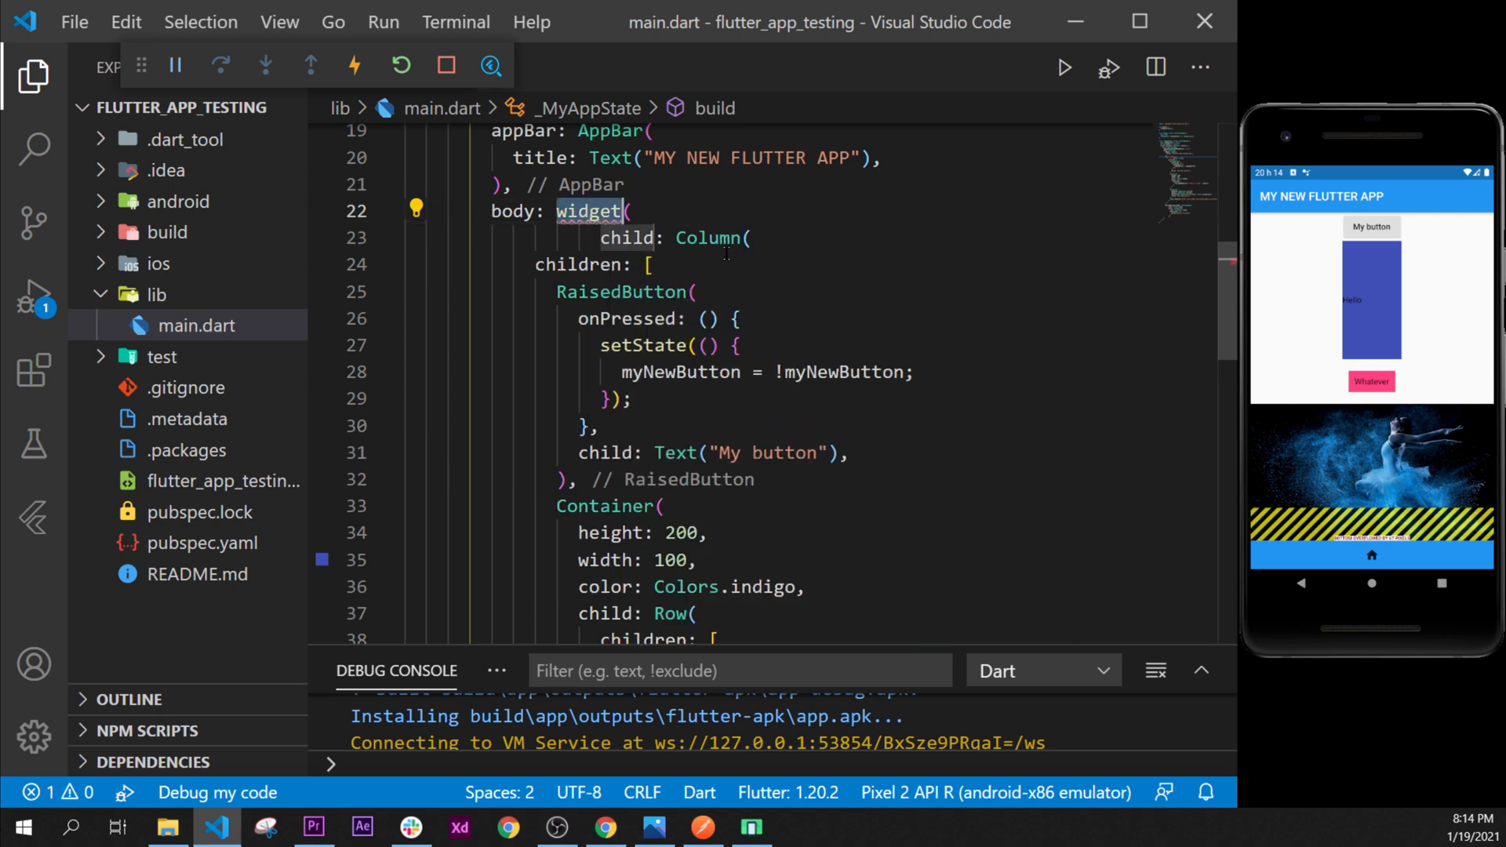
{"action": "type", "text": "Ge"}
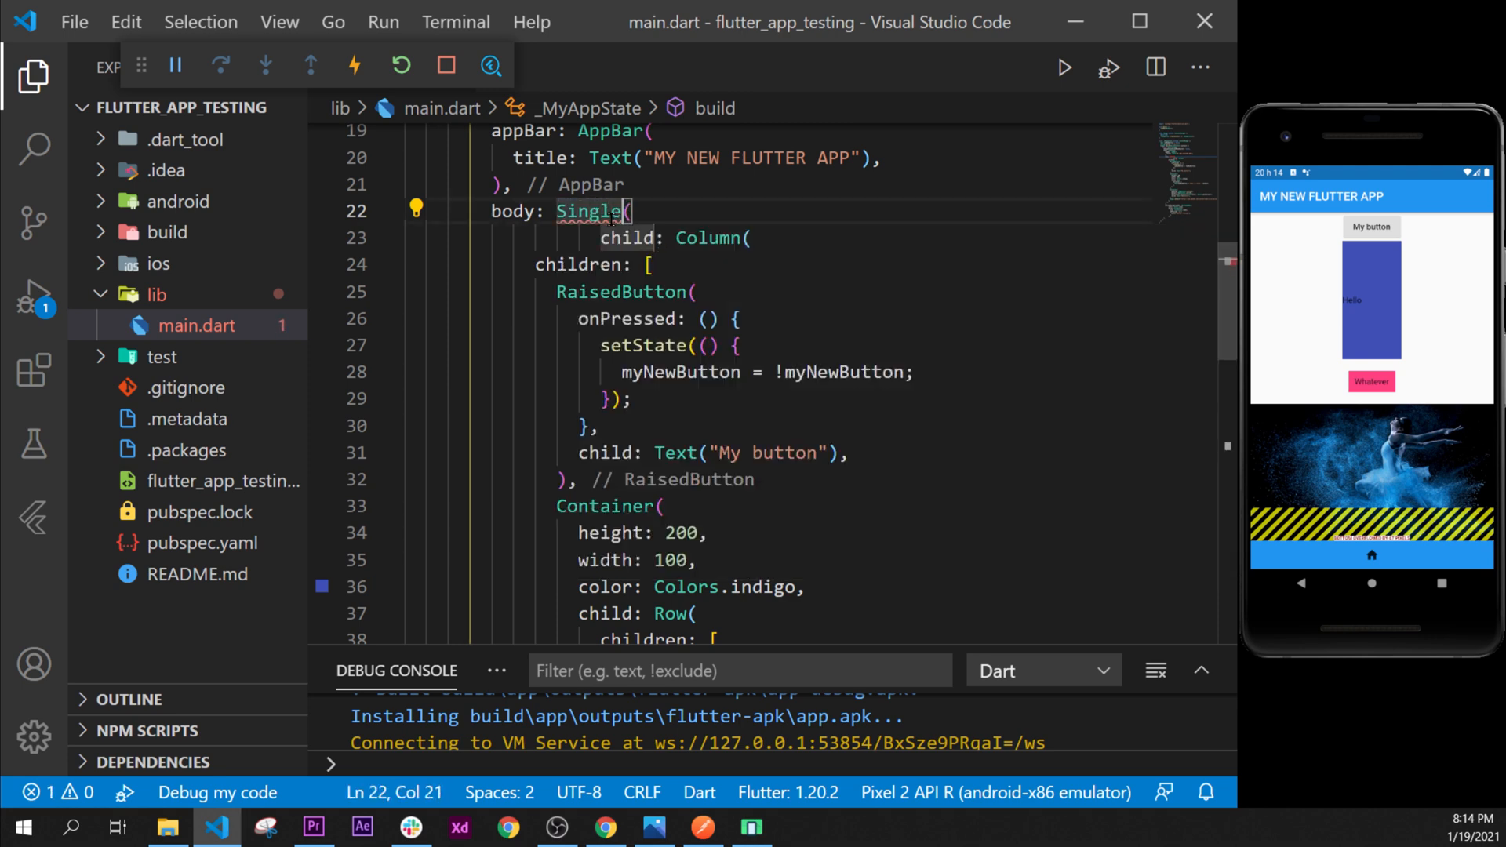
{"action": "type", "text": "ChildScrollView"}
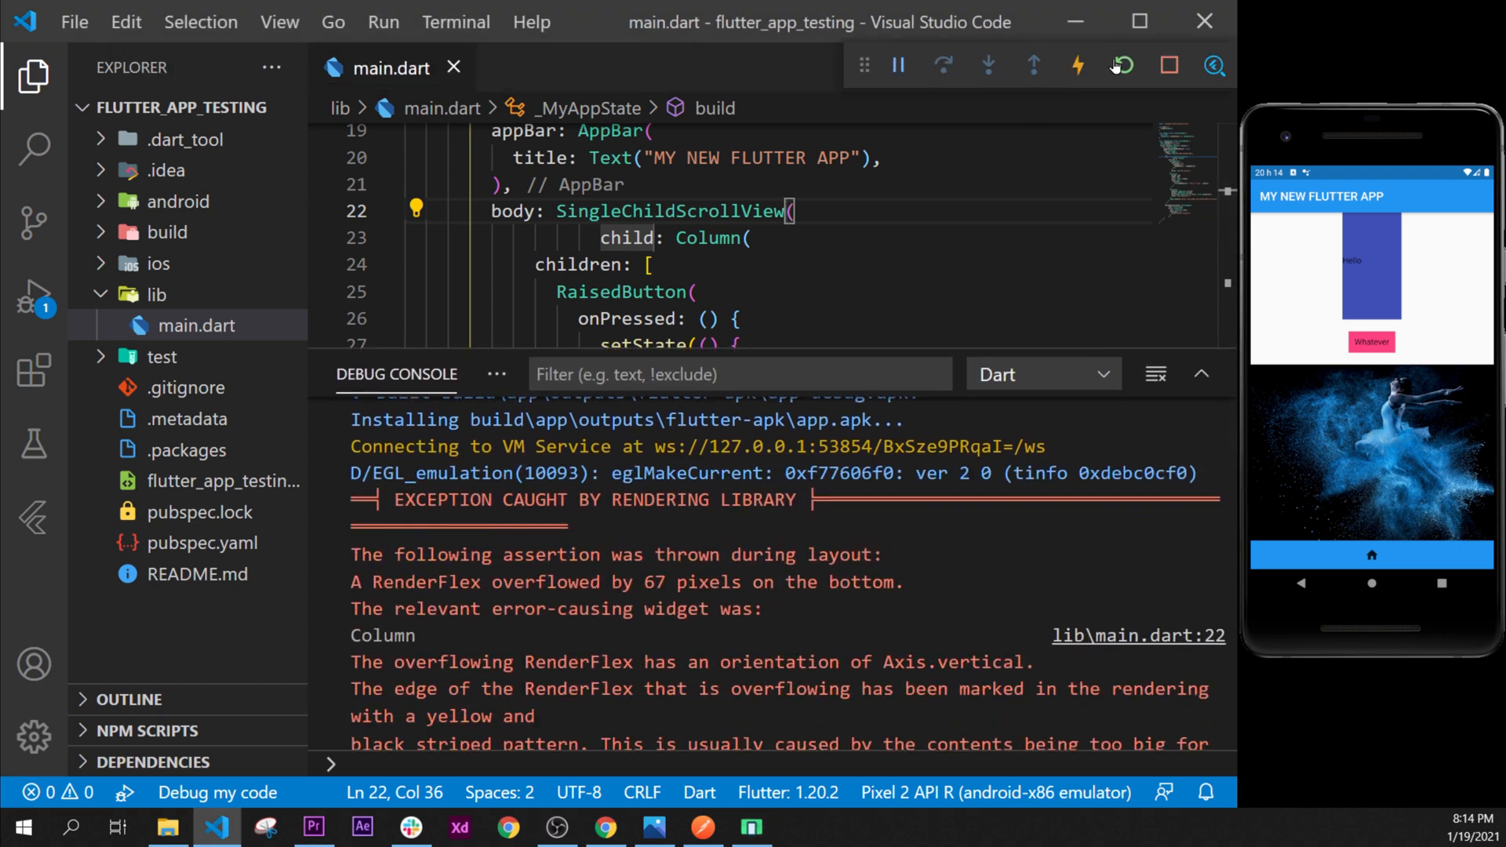
Step: Hot Restart the app so the emulator shows no overflow stripes
{"action": "left_click", "coordinate": [1122, 66]}
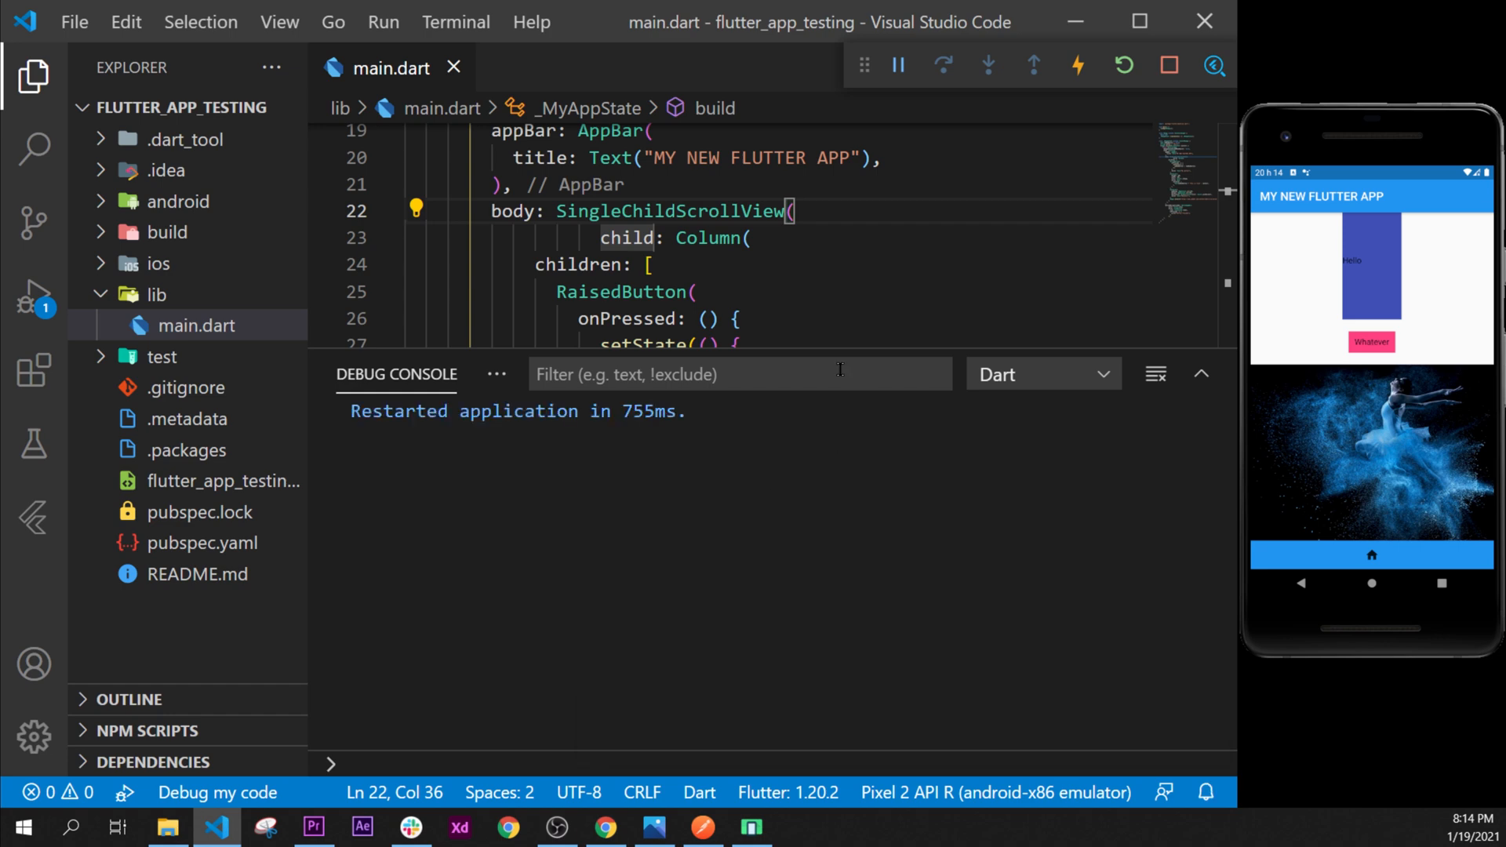